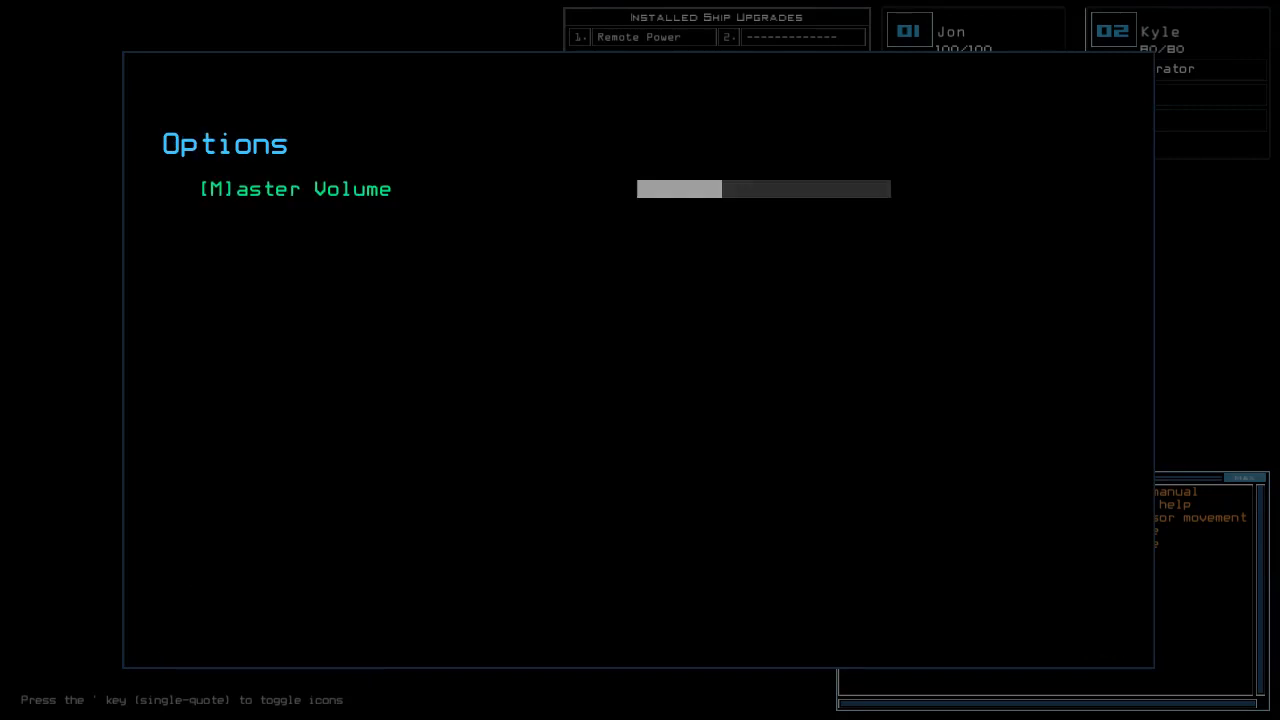
Step: Close the options screen to return to the derelict ship view
key(Escape)
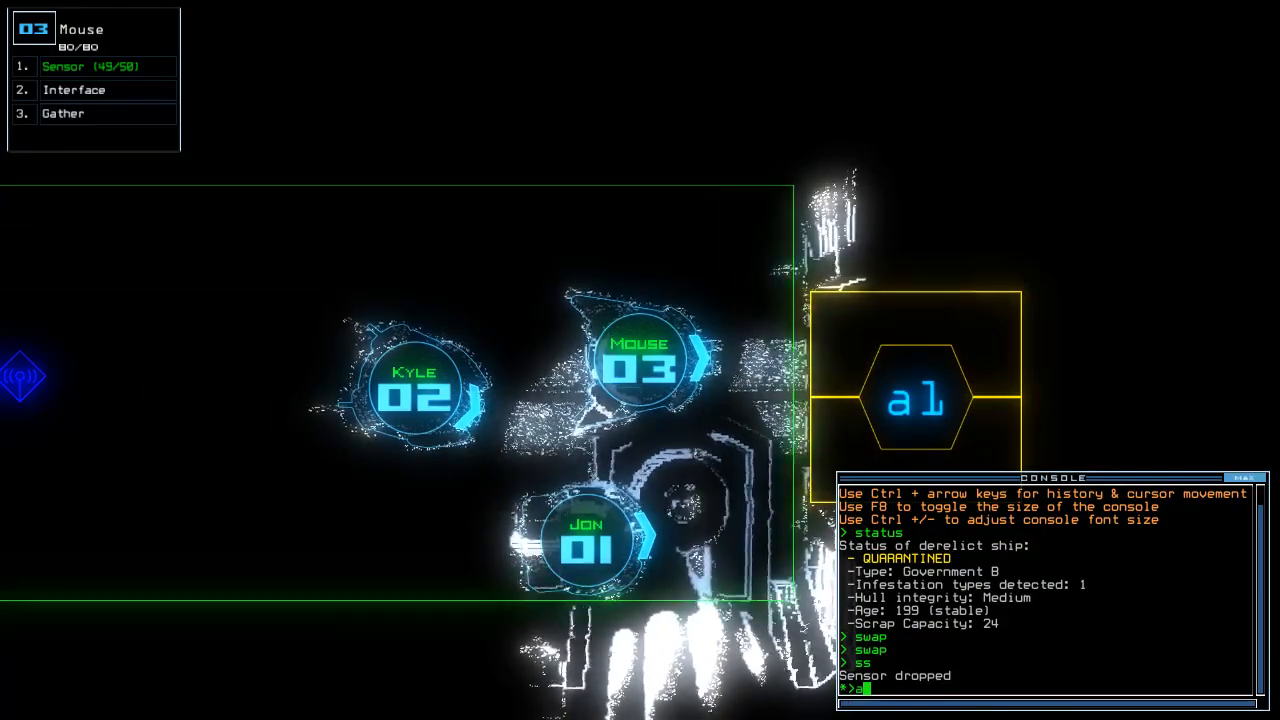
Step: Enter 'arr;navigate all' to open the doors and send all drones onward
text(arr ;navigate alll)
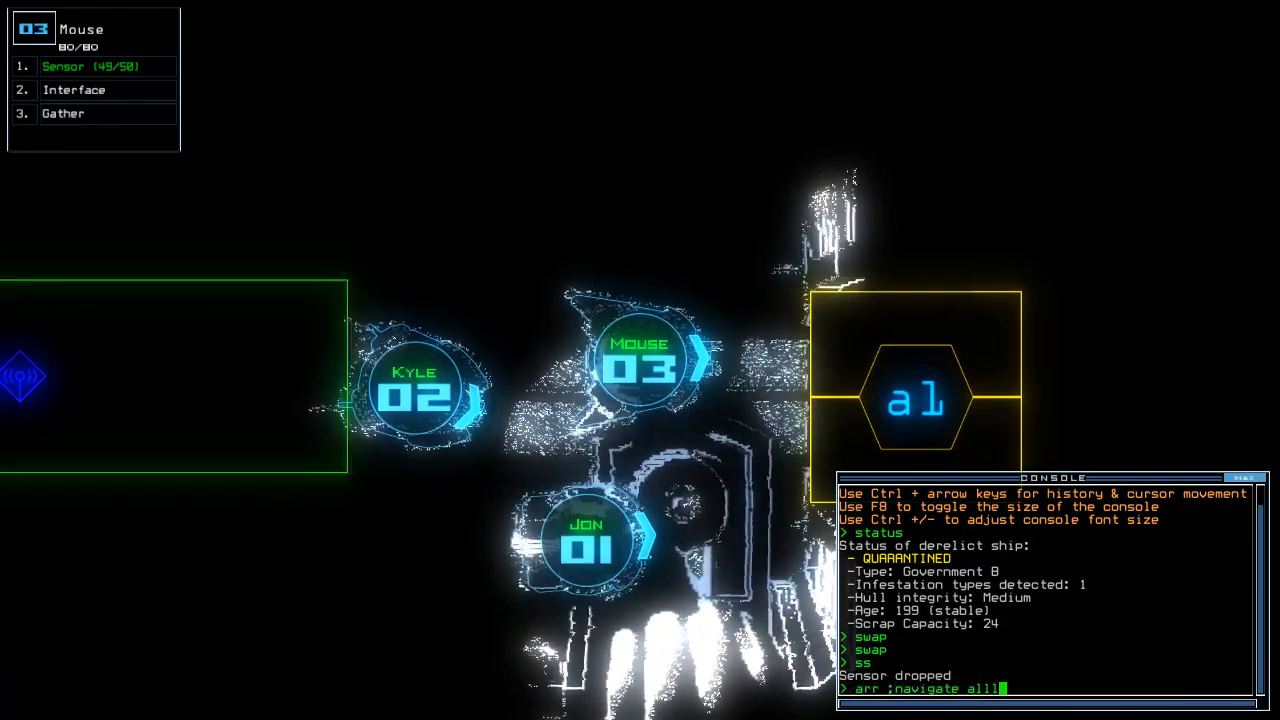
key(Return)
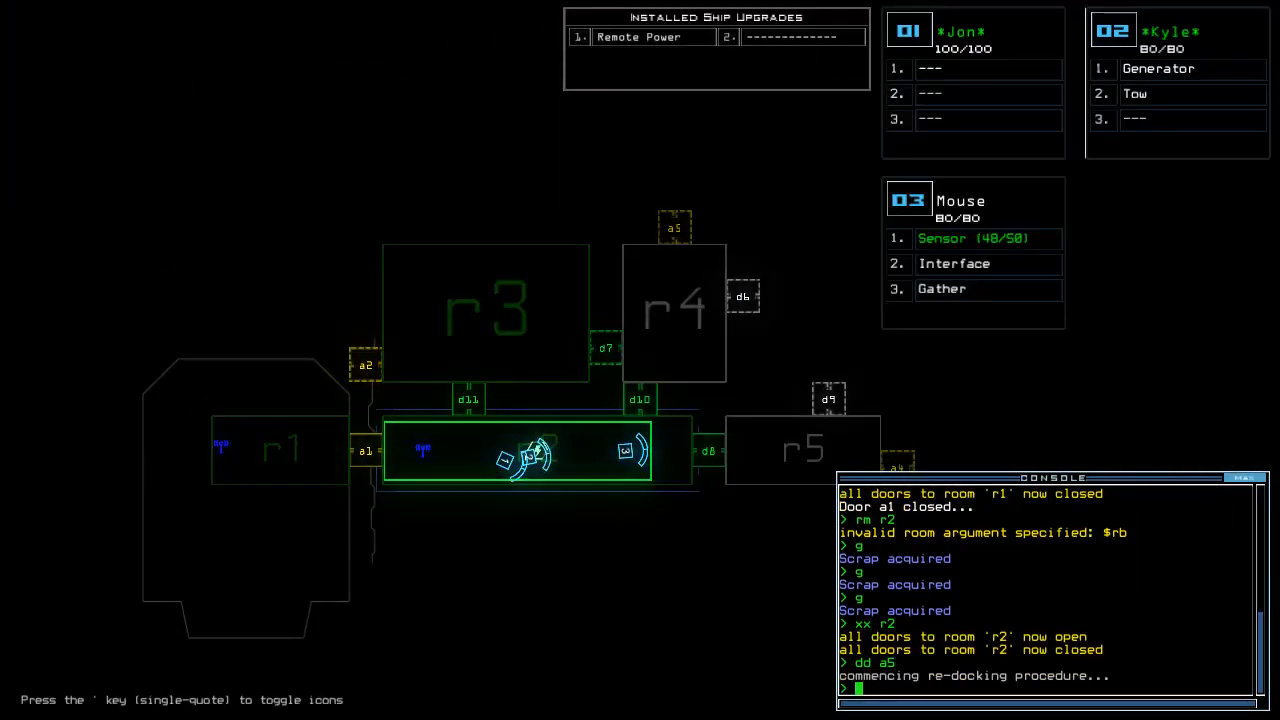
Step: Open door d8, then start entering the redock command 'dd a;d8'
text(d8)
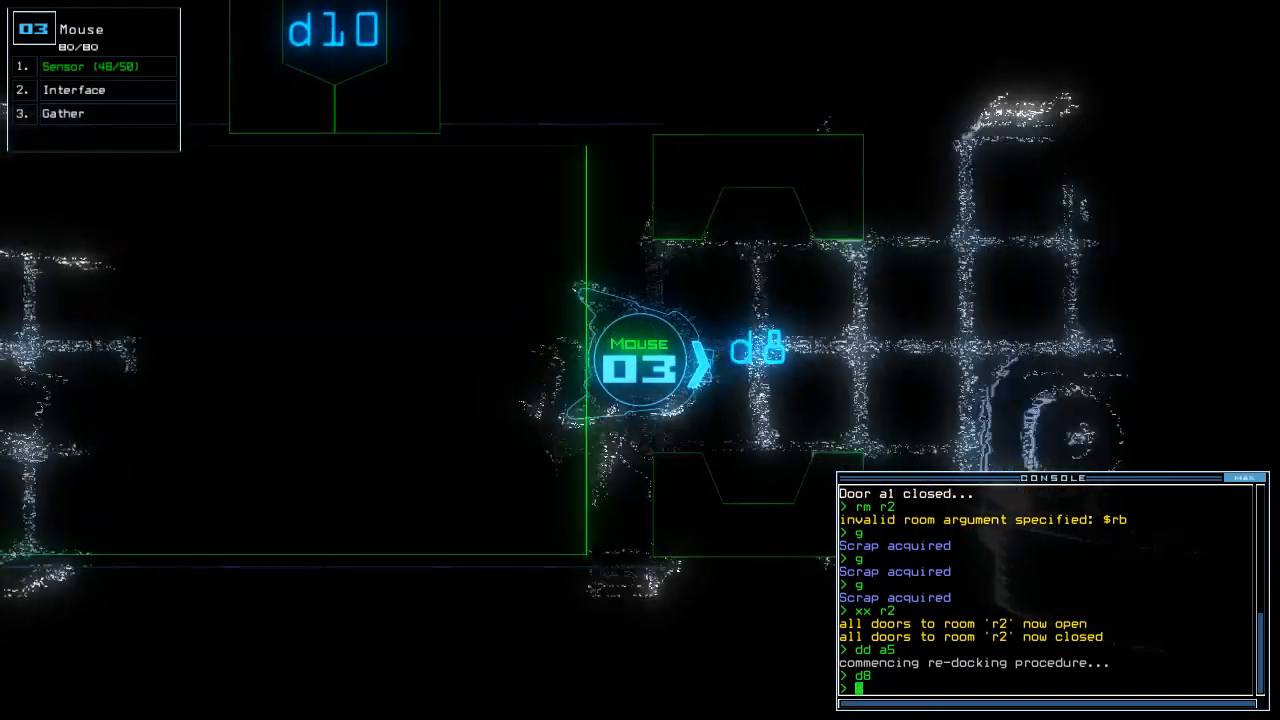
key(Return)
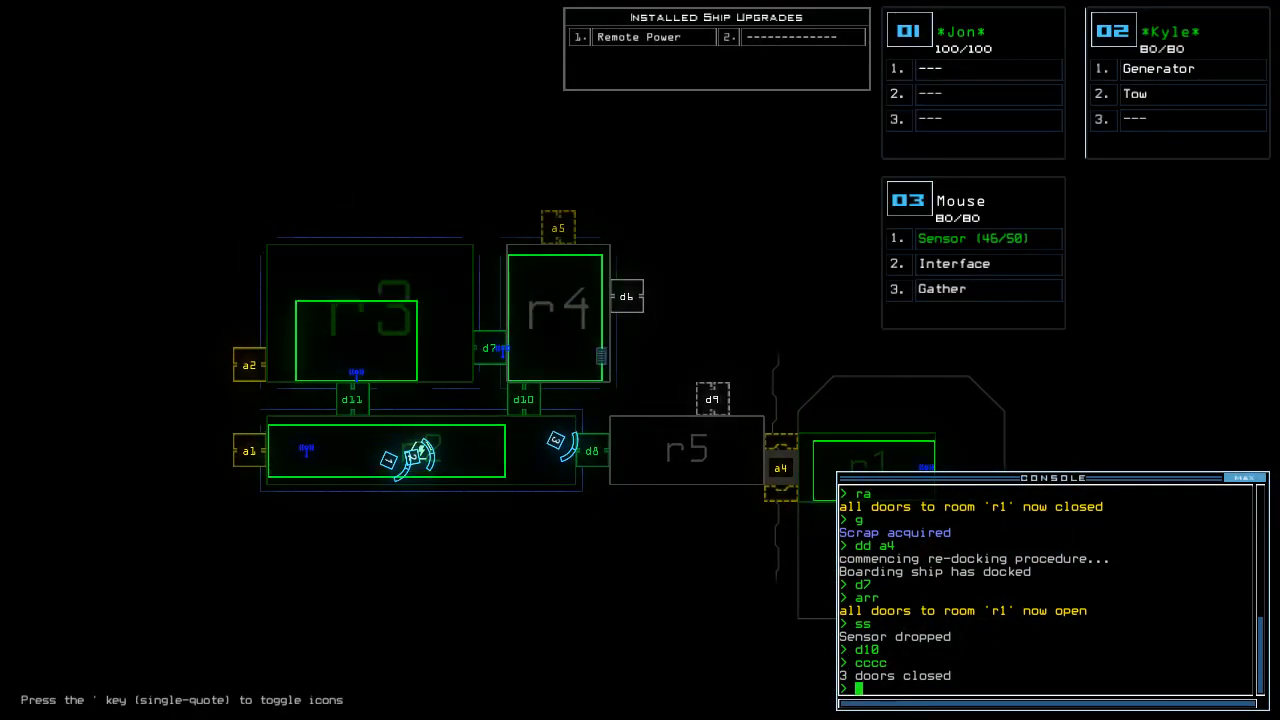
text(dd a5)
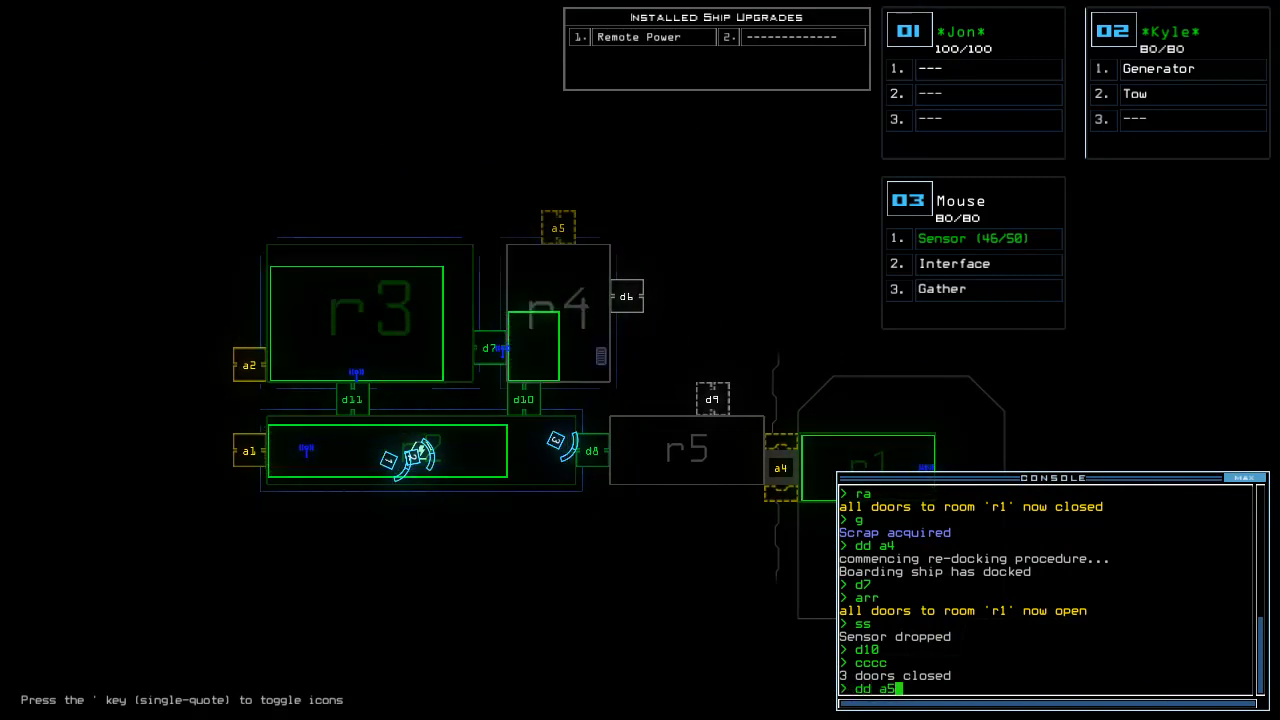
text(;d8)
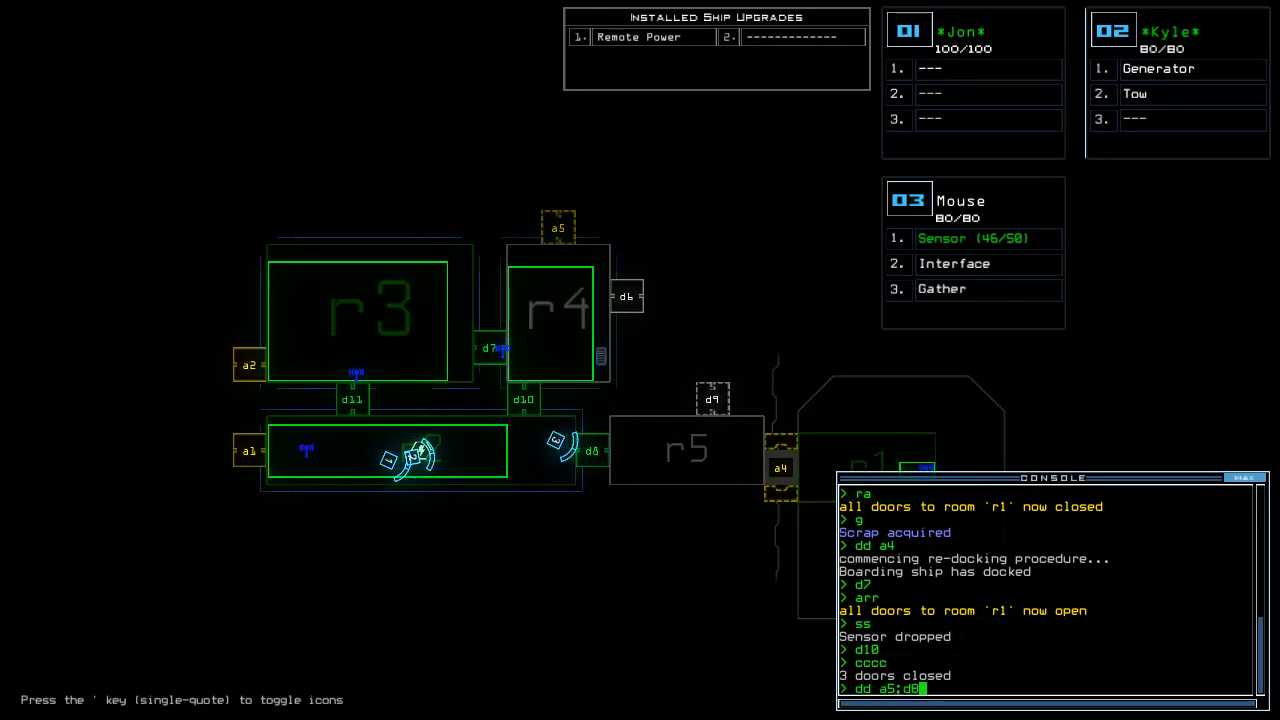